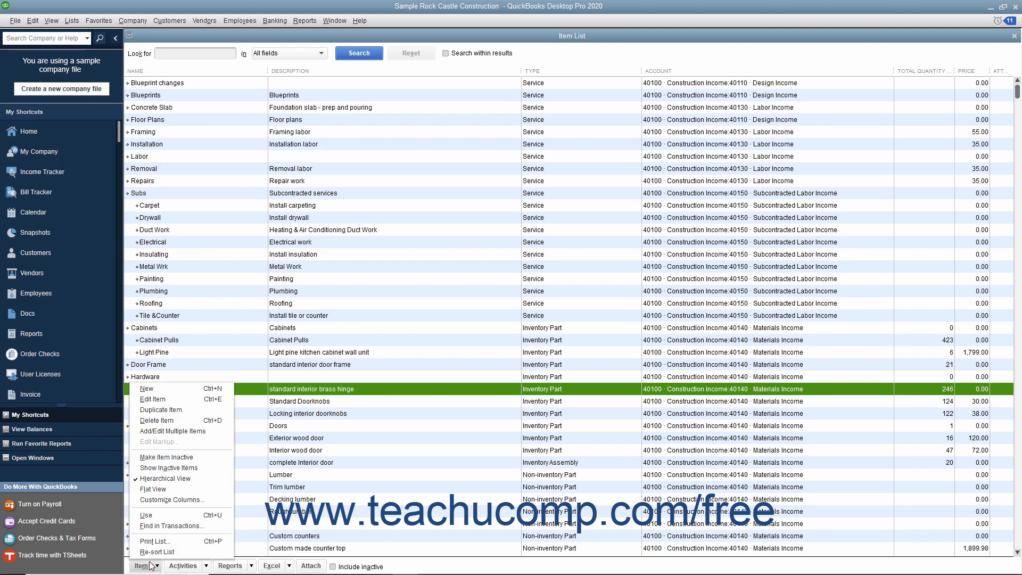
mouse_move(169, 392)
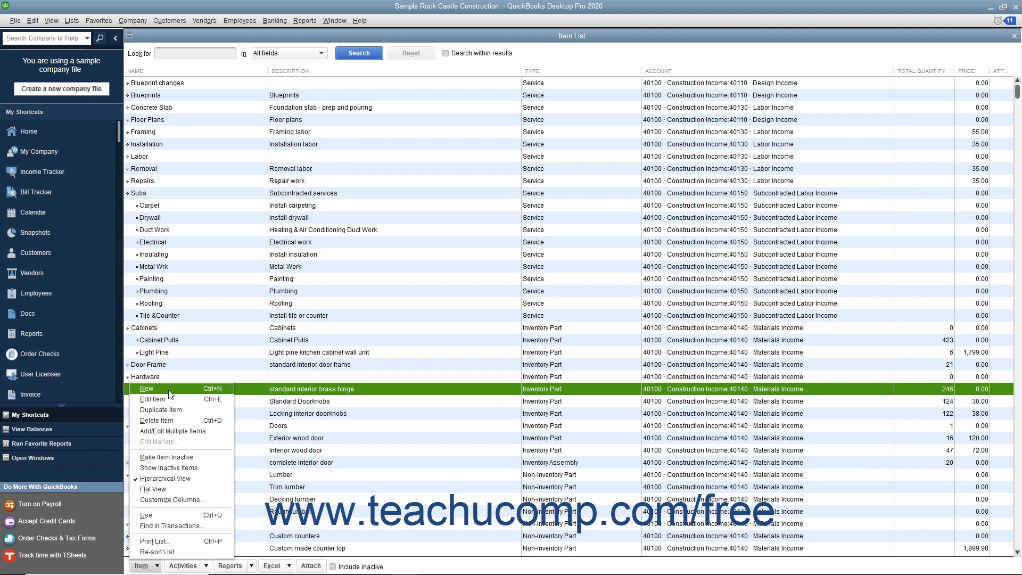
- Start a new item from the Item menu at the bottom of the Item List
click(146, 388)
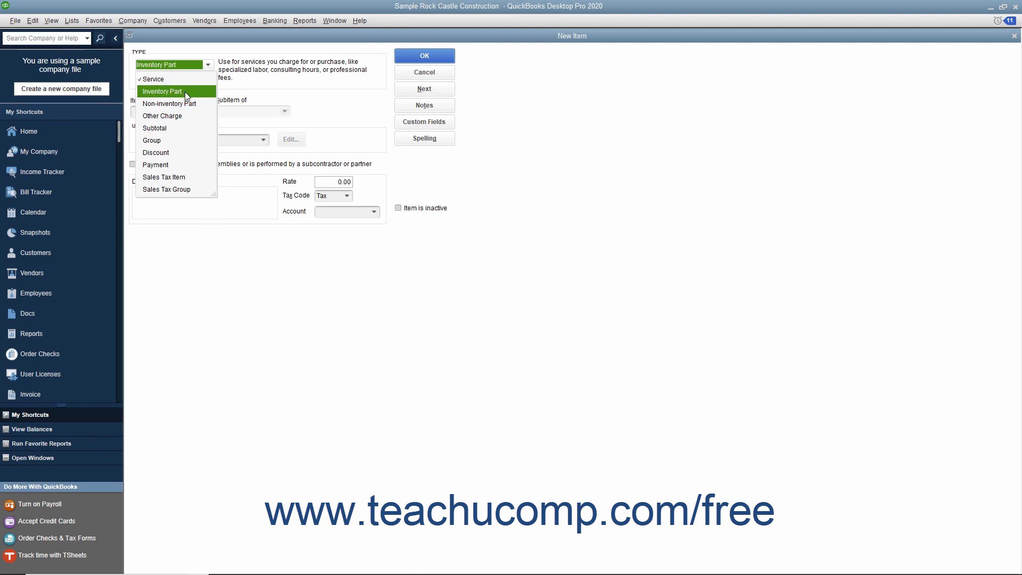
- Make the item an Inventory Part named Nickel Hinges
click(162, 91)
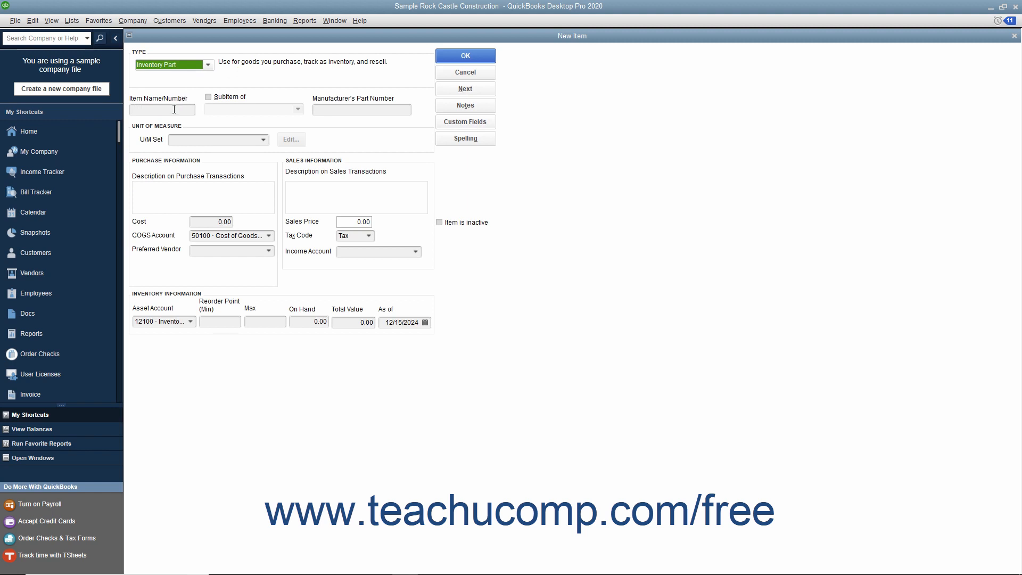
text(N)
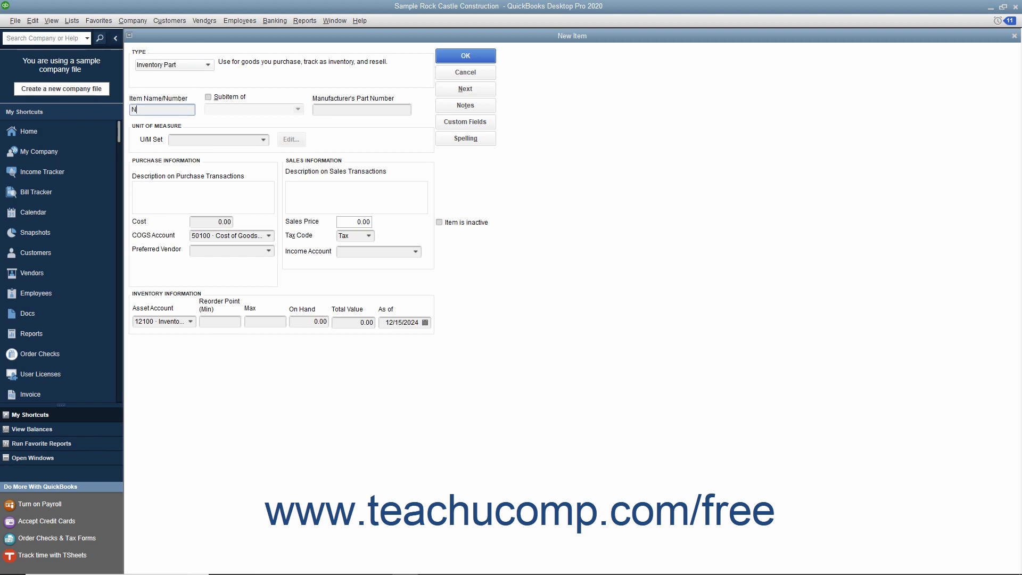
text(Nickel Hinges)
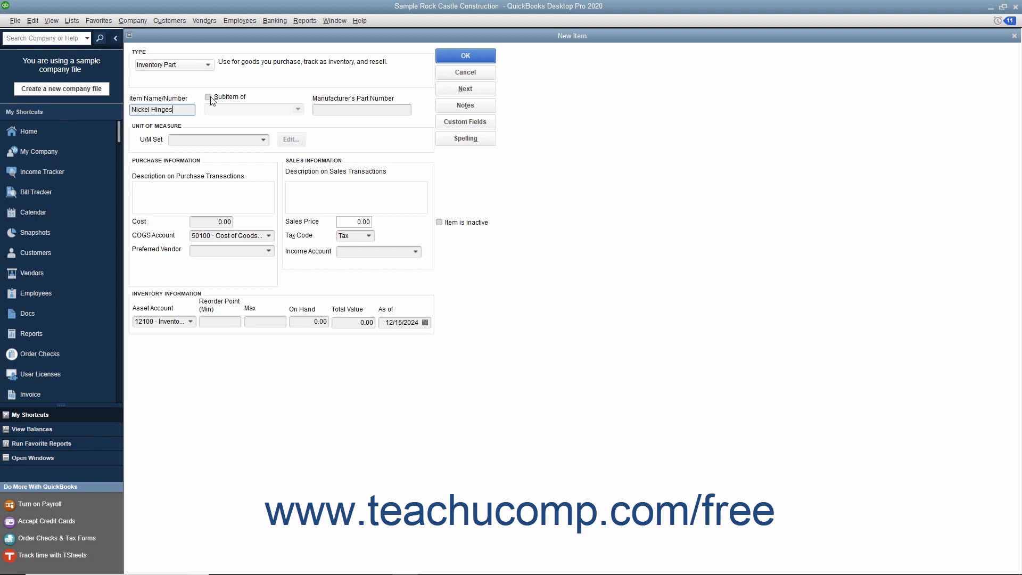
- Mark Nickel Hinges as a subitem of Hardware
click(208, 97)
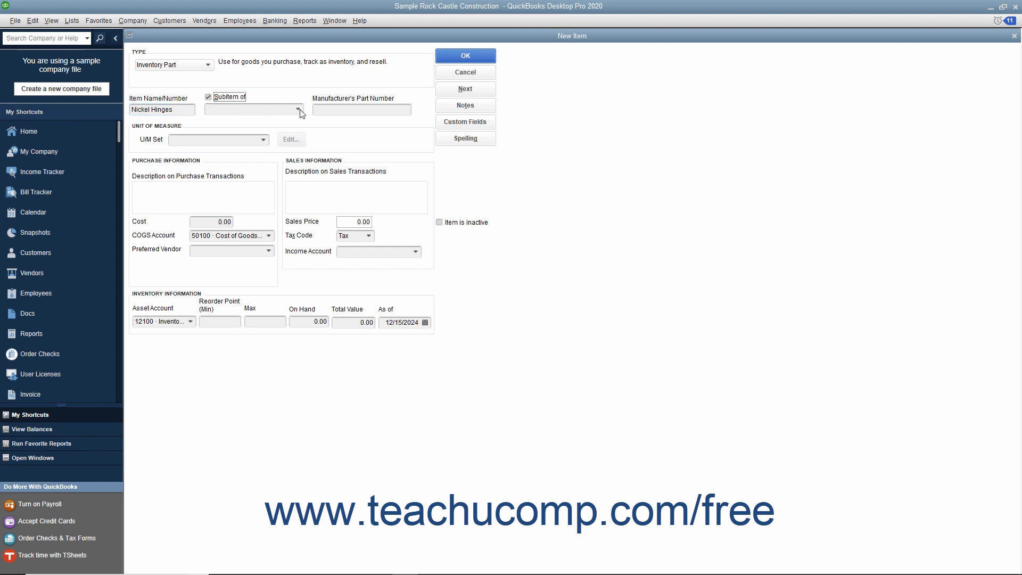
click(298, 110)
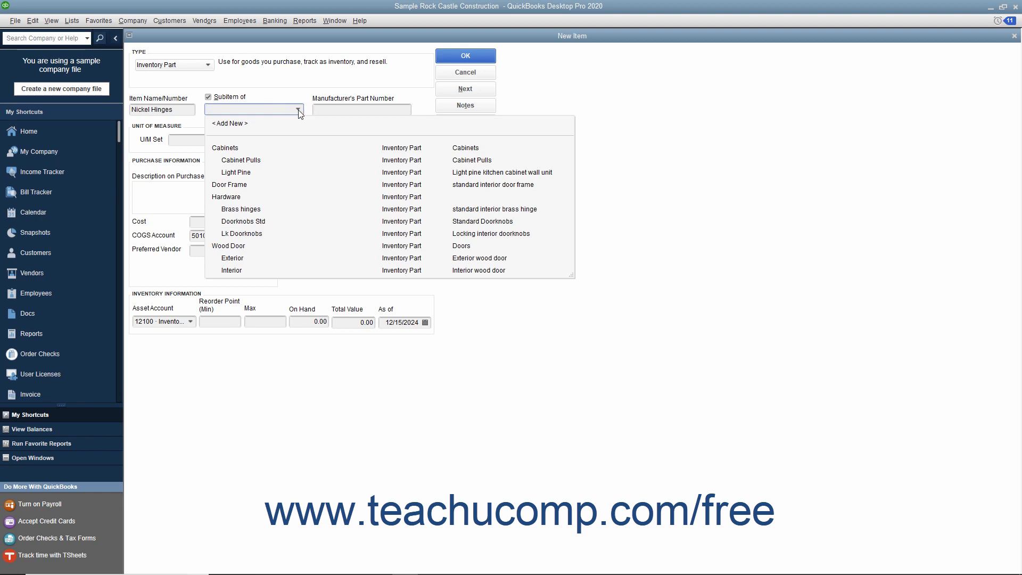
click(226, 196)
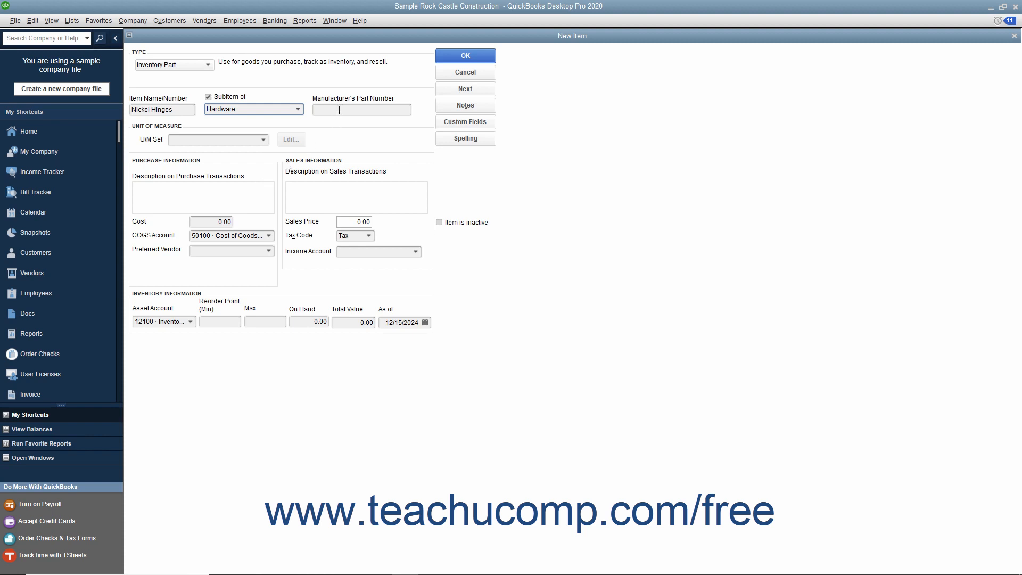
- Enter the purchase description 'Nickel Hinges- Part #4567' and a cost of 3.00
click(362, 109)
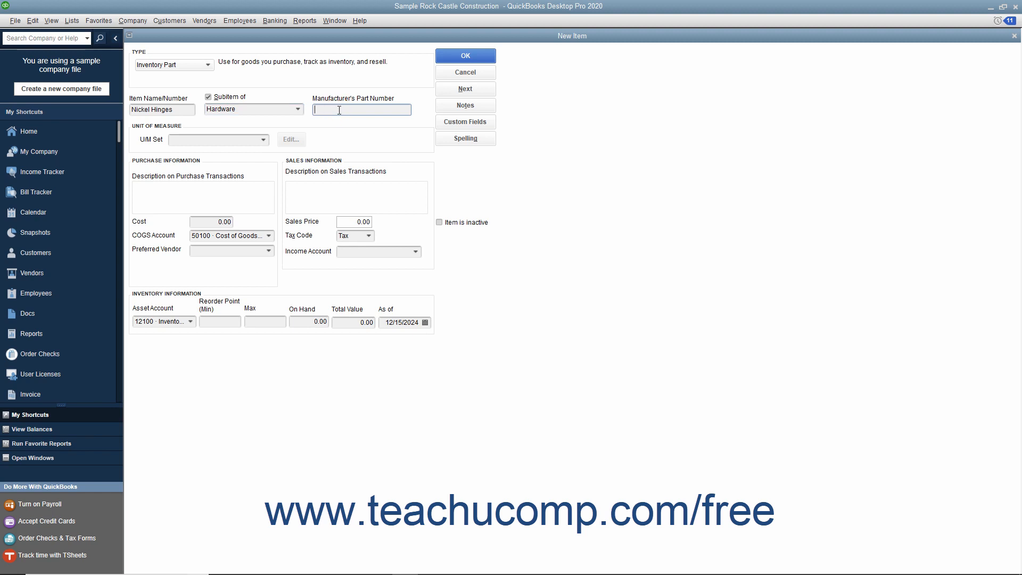
mouse_move(312, 149)
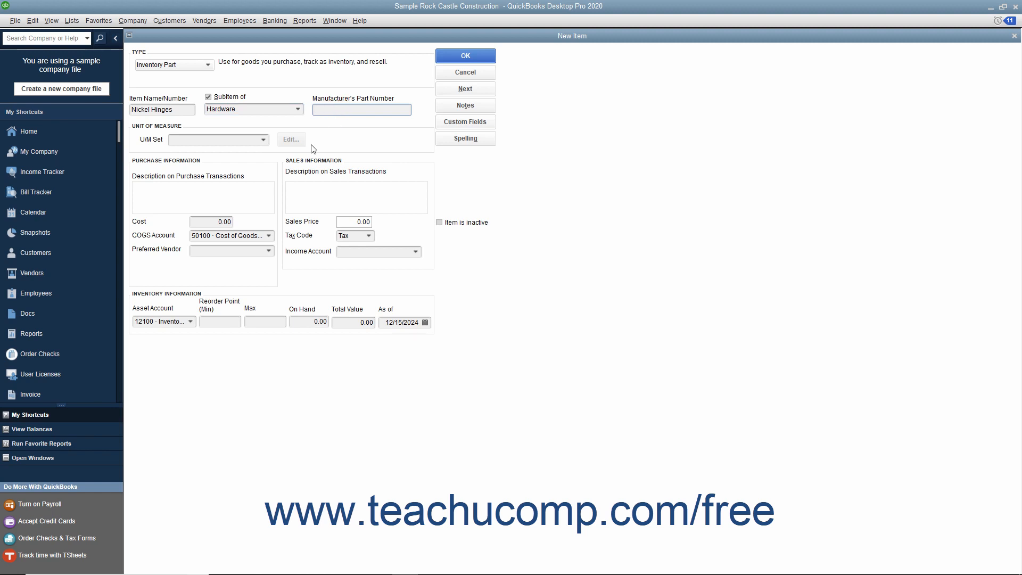
mouse_move(205, 166)
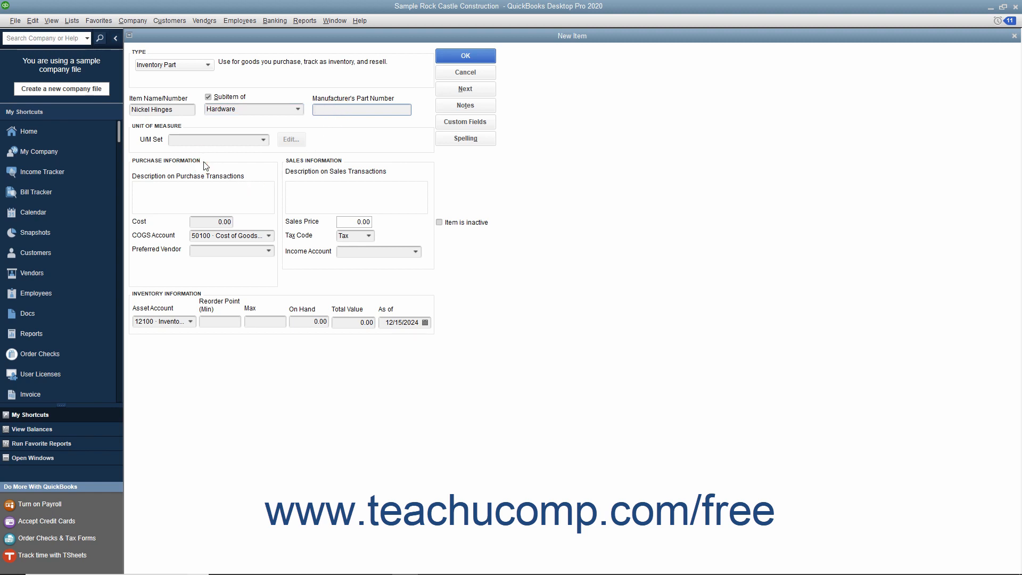
click(202, 196)
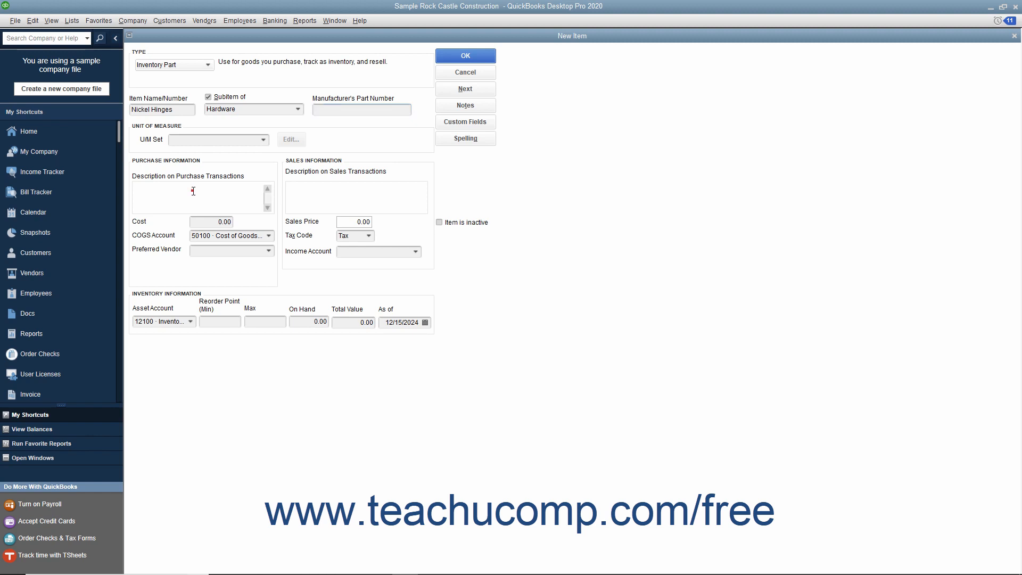
mouse_move(192, 191)
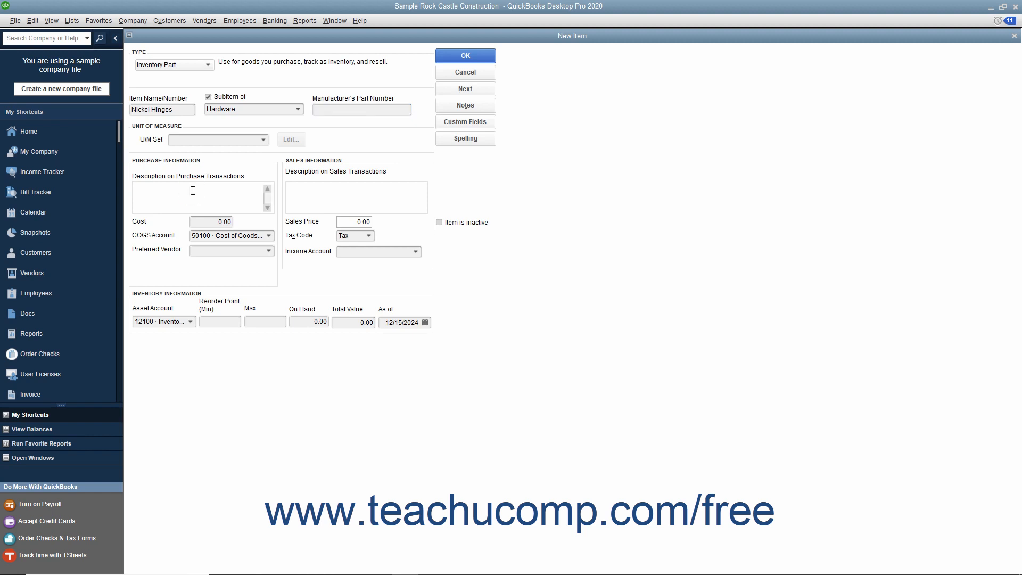
text(Nickel Hinges- Part #4567)
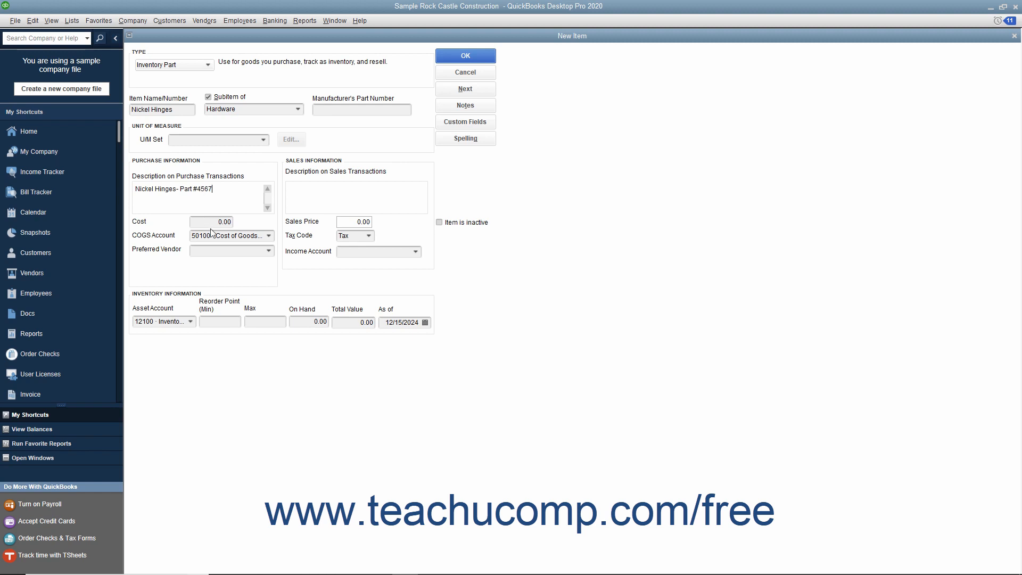
click(210, 222)
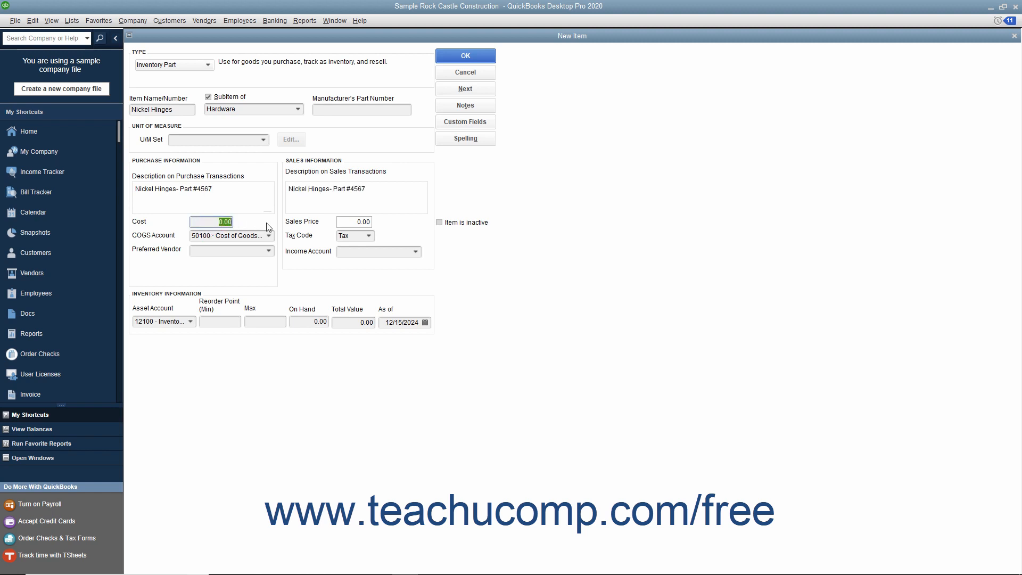
text(3.00)
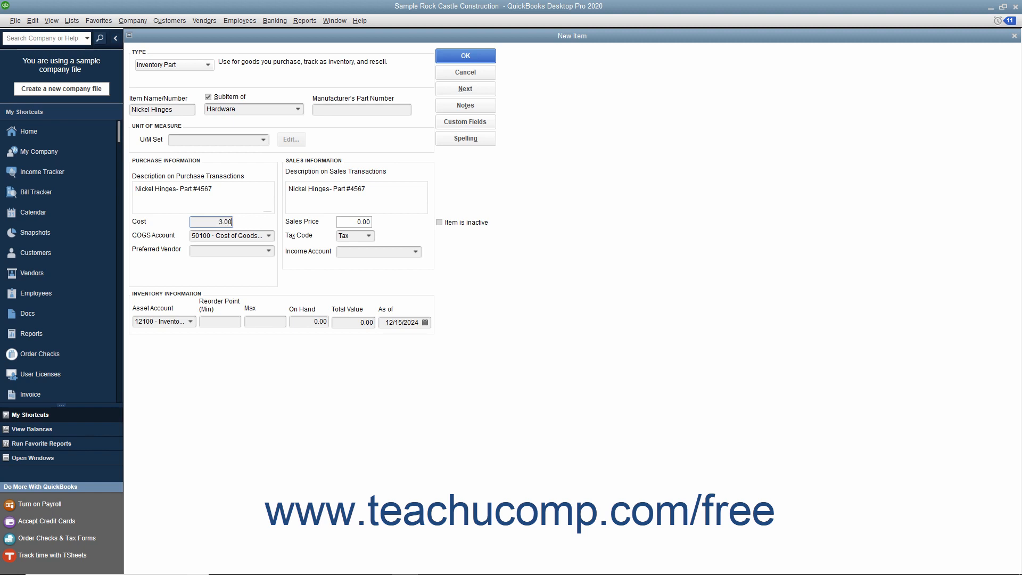
- Choose COGS account 50100 and Perry Windows & Doors as preferred vendor
click(268, 235)
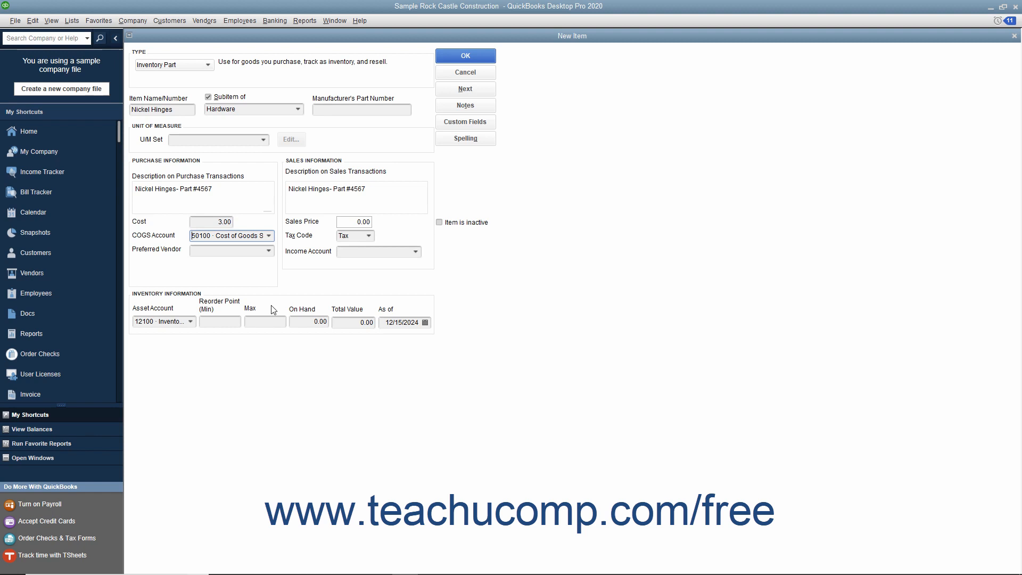
click(231, 251)
text(Perry Windows & Doors)
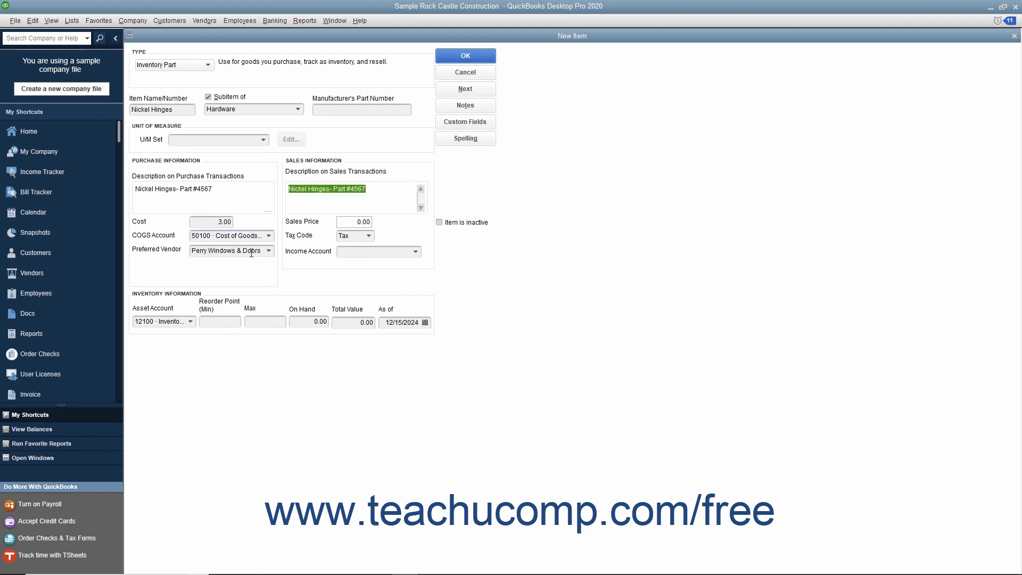
click(228, 250)
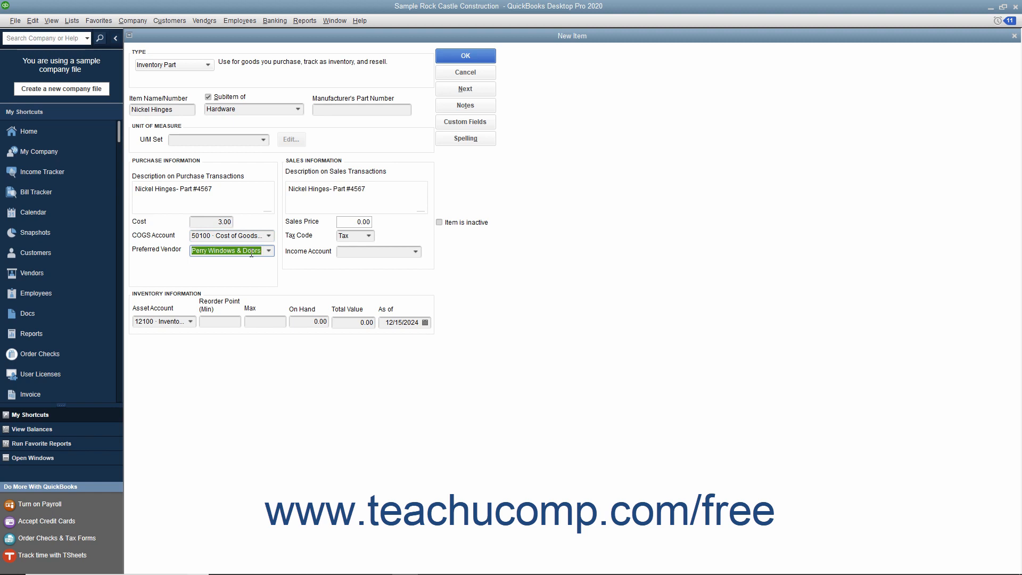
click(356, 188)
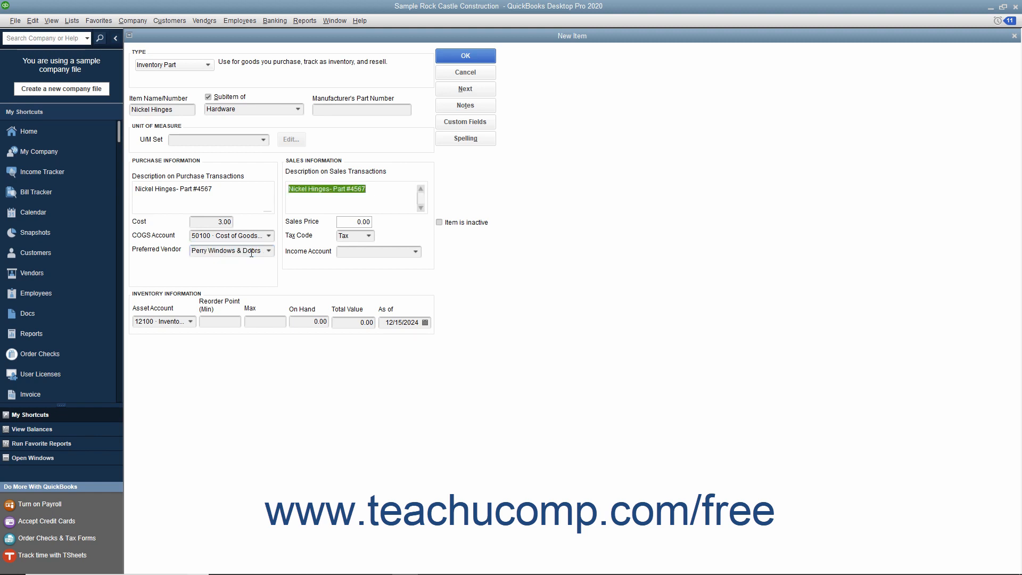
- Set the sales description to 'Standard Nickel Hinges' and review the sales price
click(338, 198)
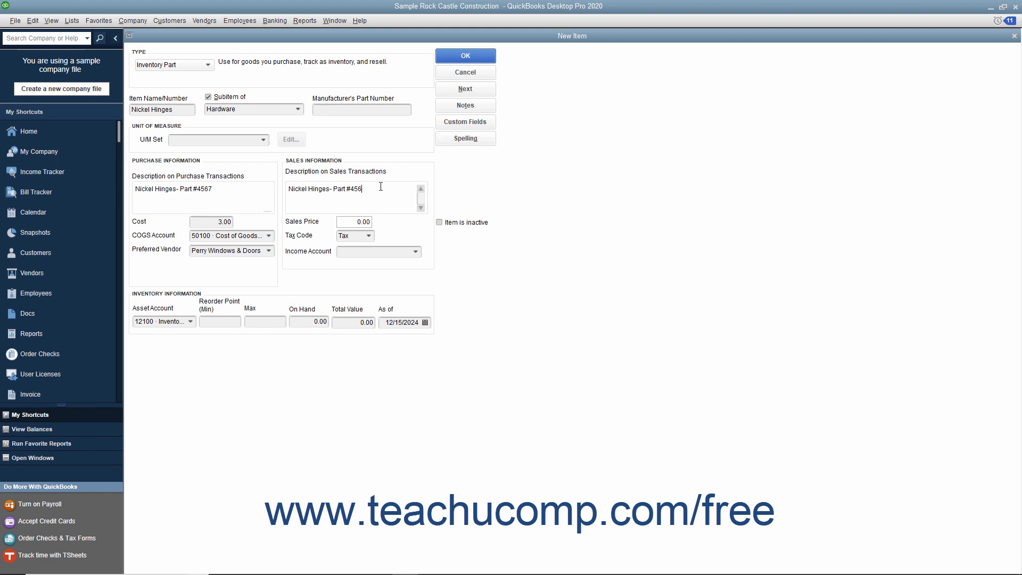
text(Standard Nickel Hinges)
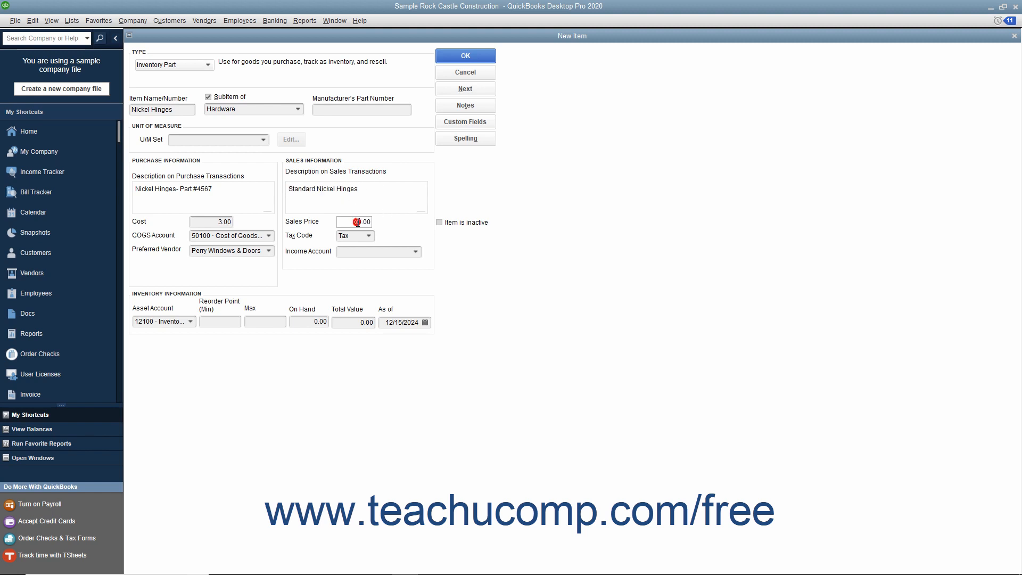
click(355, 221)
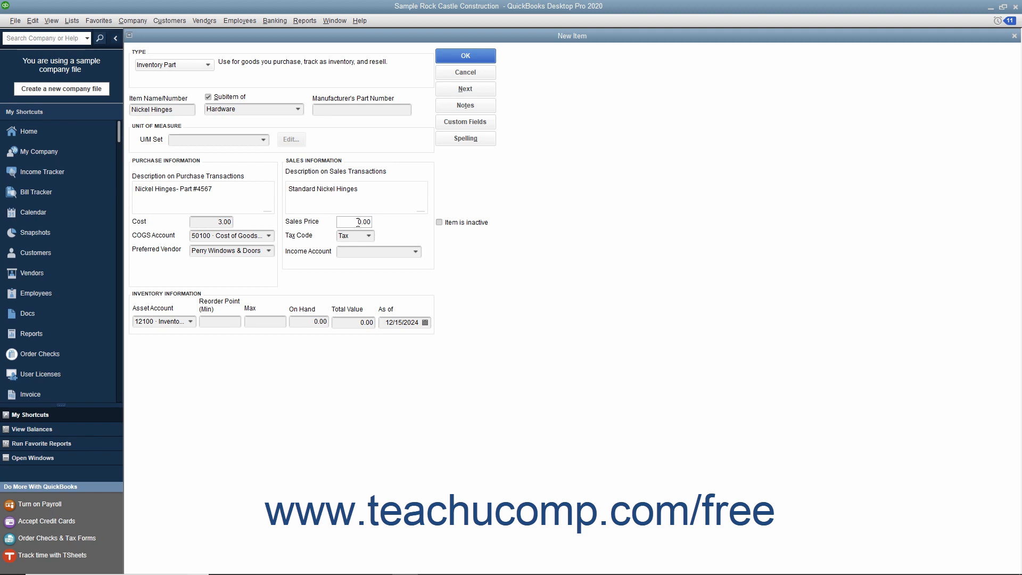
click(368, 235)
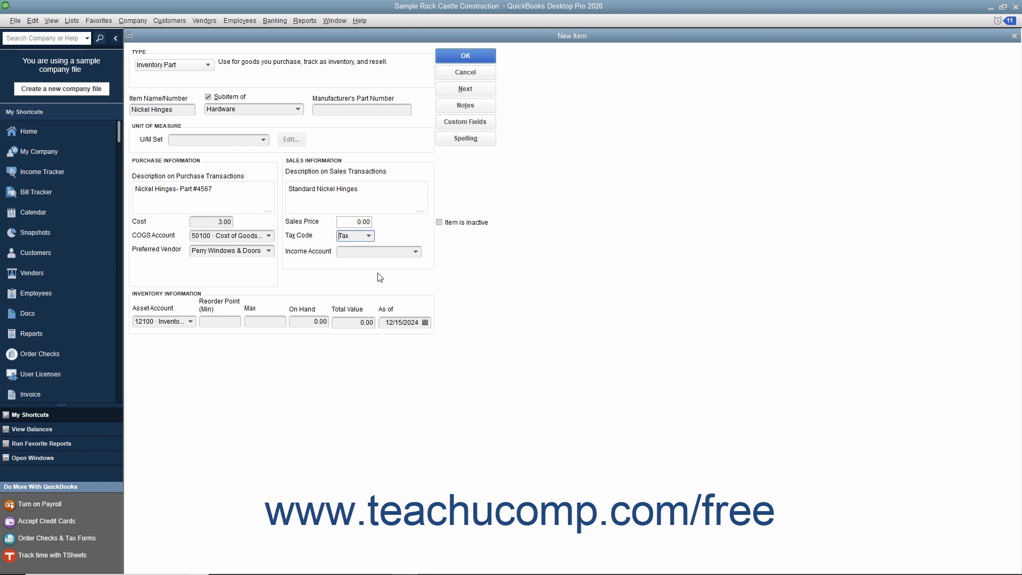
- Choose 40100 Construction Income as the income account
click(414, 252)
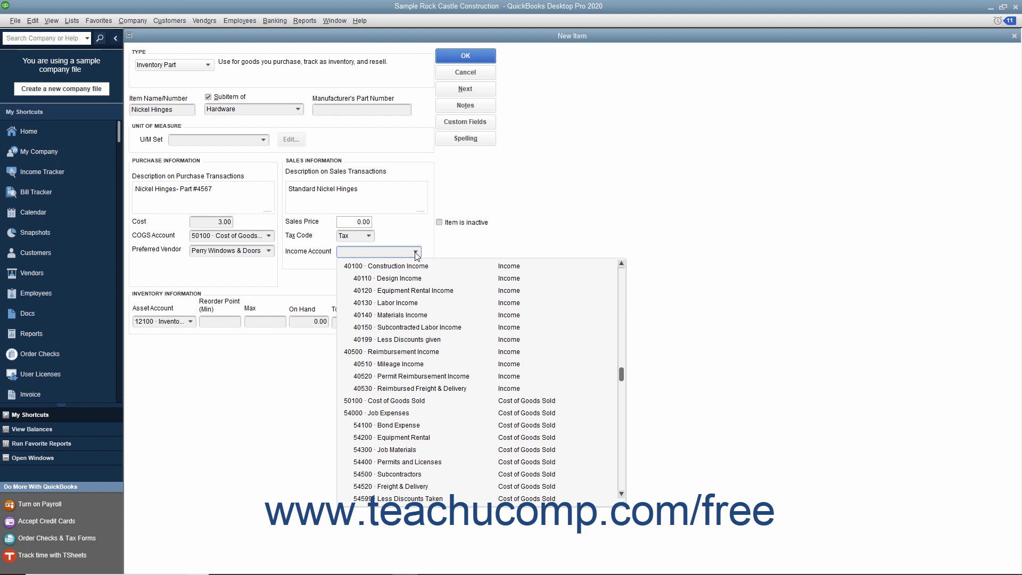
click(386, 266)
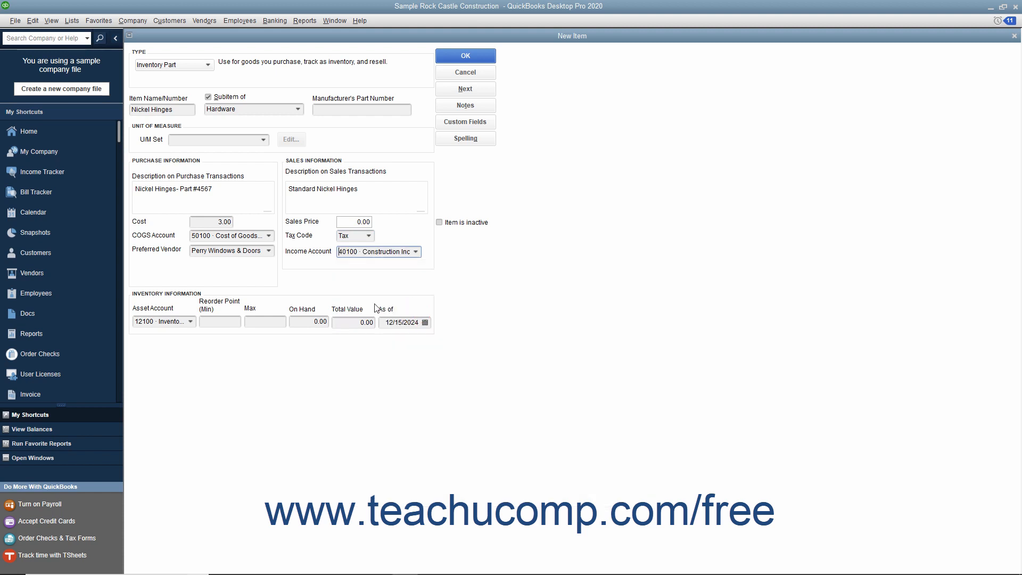
mouse_move(192, 301)
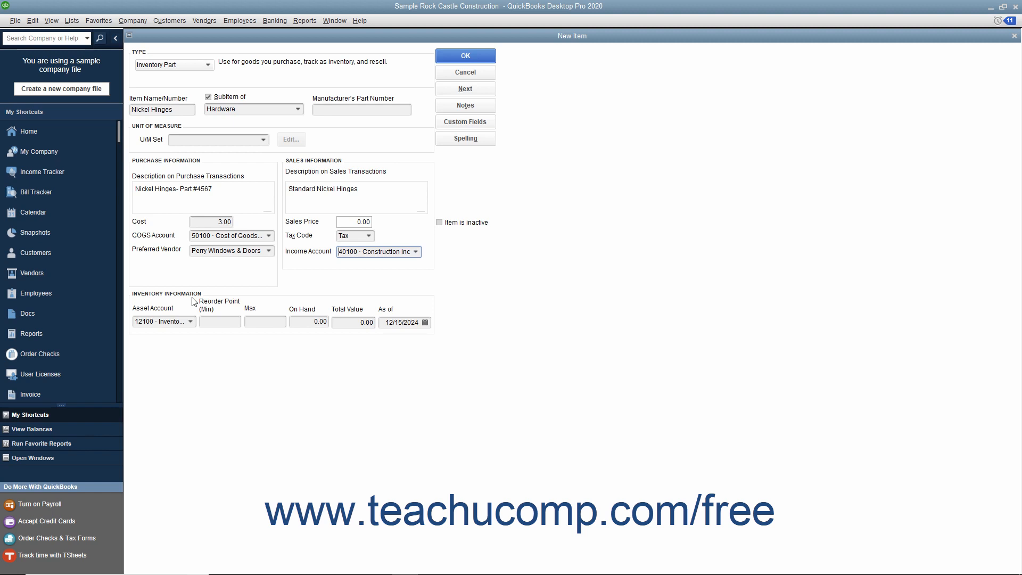
click(190, 322)
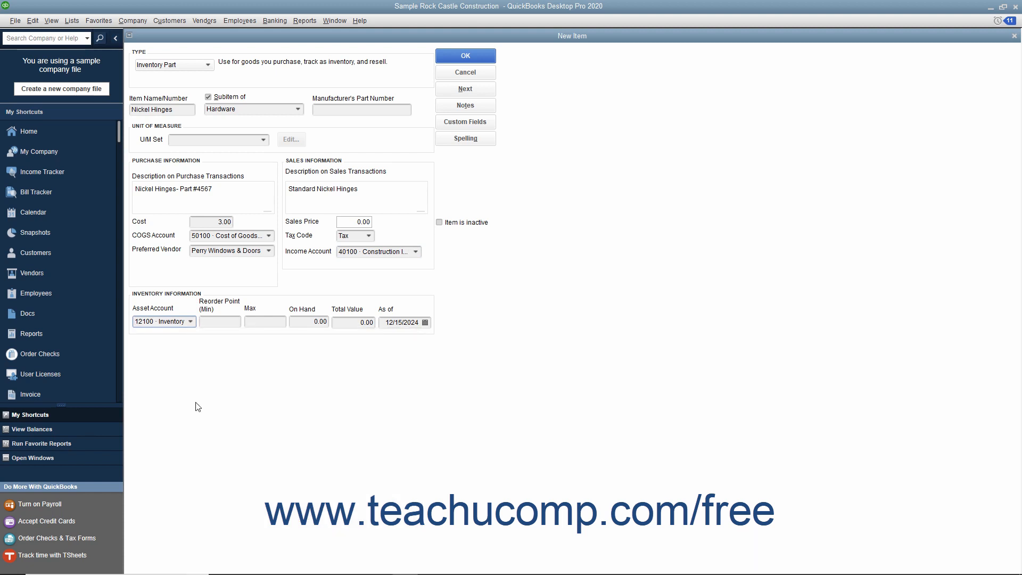
- Enter a reorder point of 5 and move through the On Hand, Total Value and As of fields
click(219, 322)
text(5)
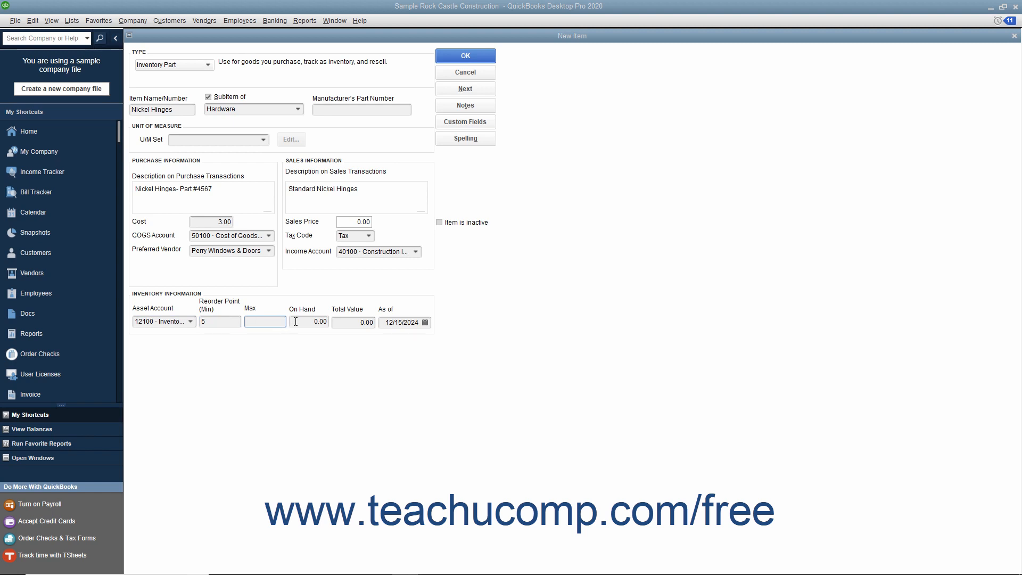
click(309, 321)
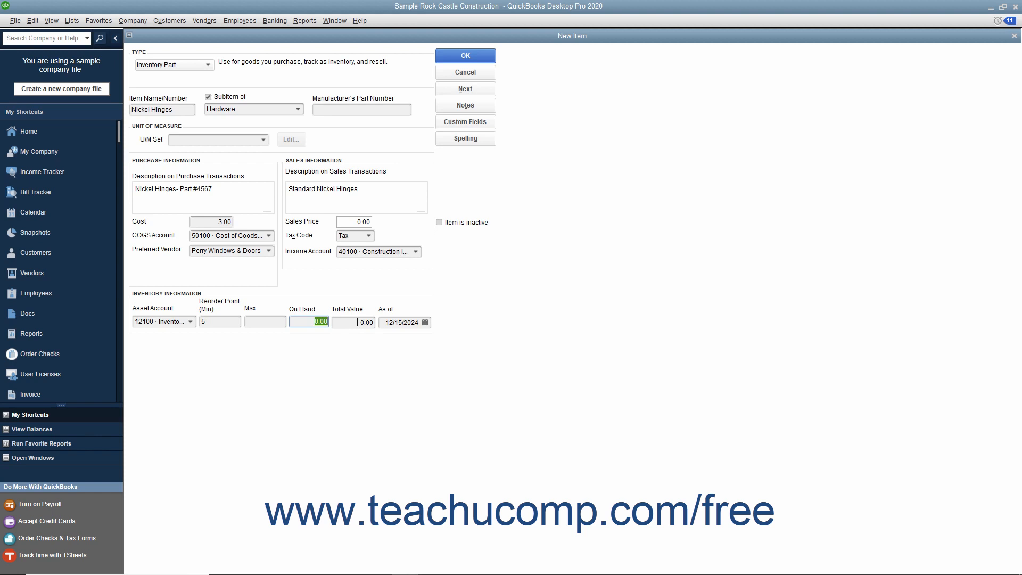
click(354, 321)
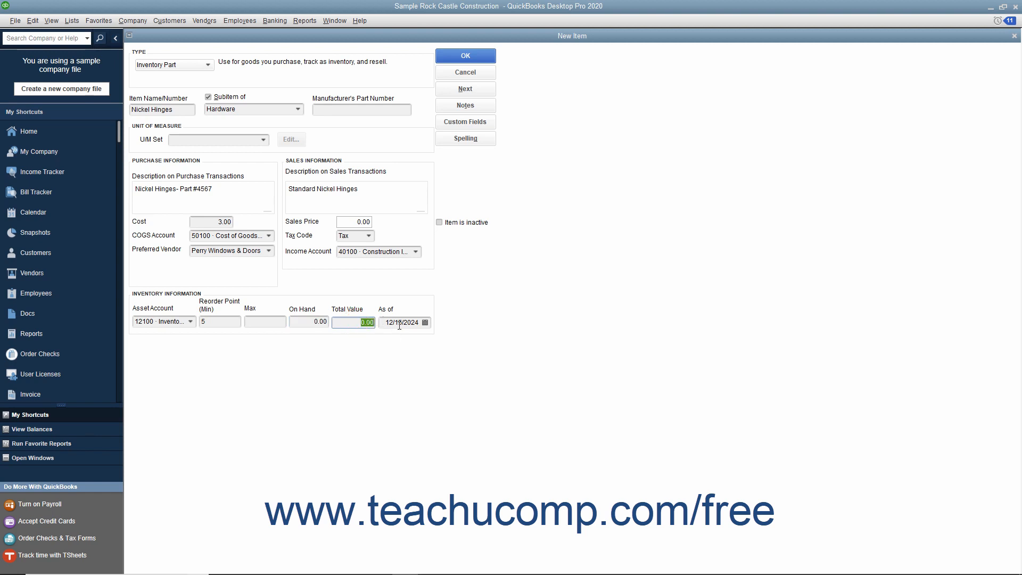
click(402, 322)
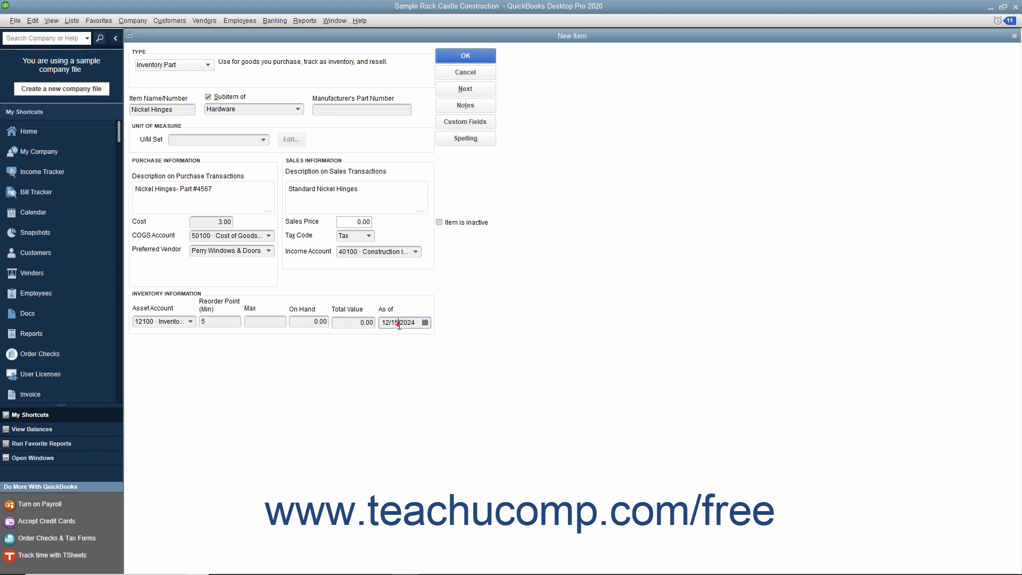